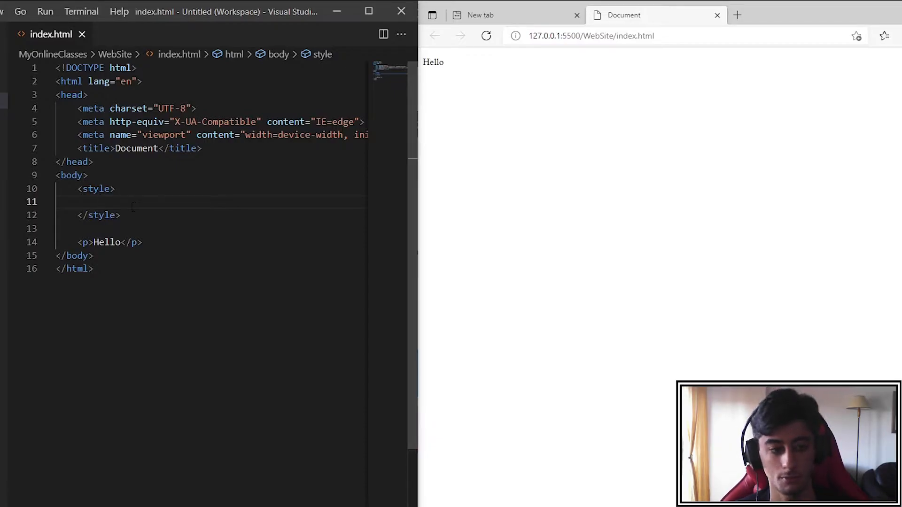
Add a p rule with font-size: 4rem inside the style block.
{"action": "type", "text": "p{"}
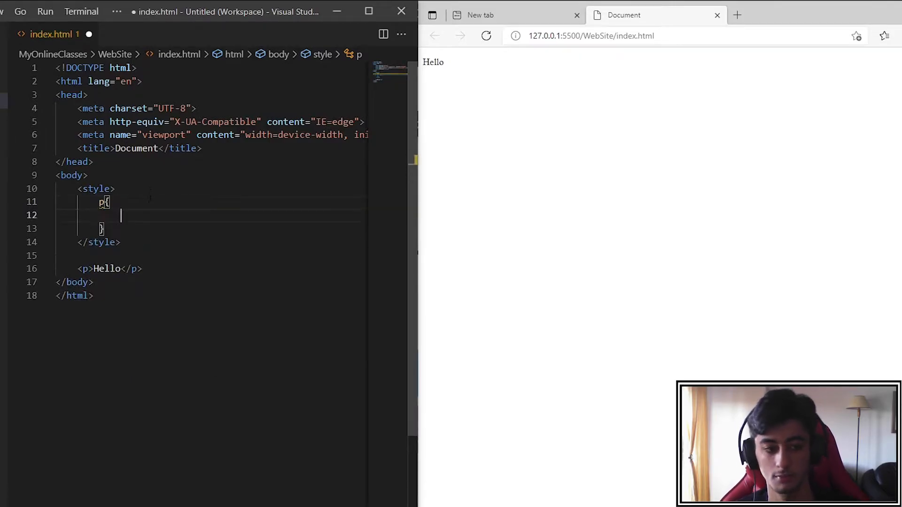
{"action": "type", "text": "font-size: ;"}
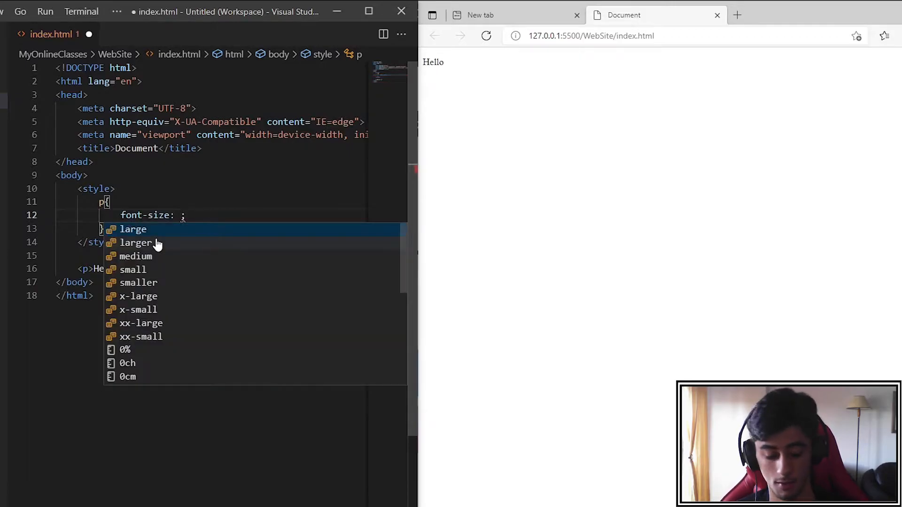
{"action": "type", "text": "4rem"}
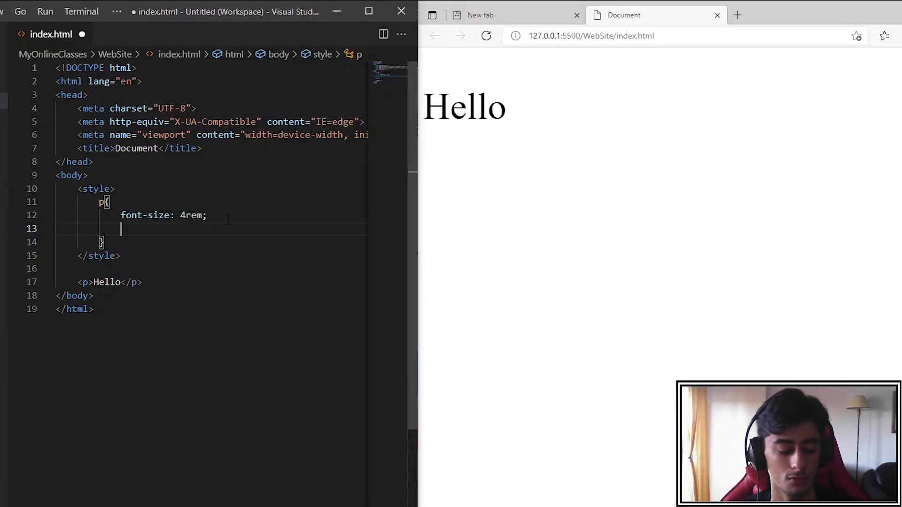
Set the paragraph's color to orangered from the suggestion list.
{"action": "type", "text": "color-interpolation-filters: ;"}
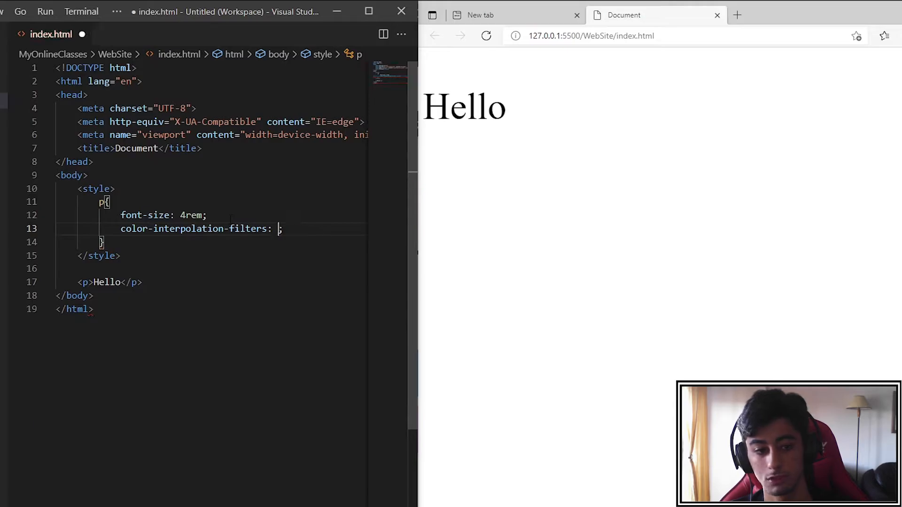
{"action": "type", "text": "color: ;"}
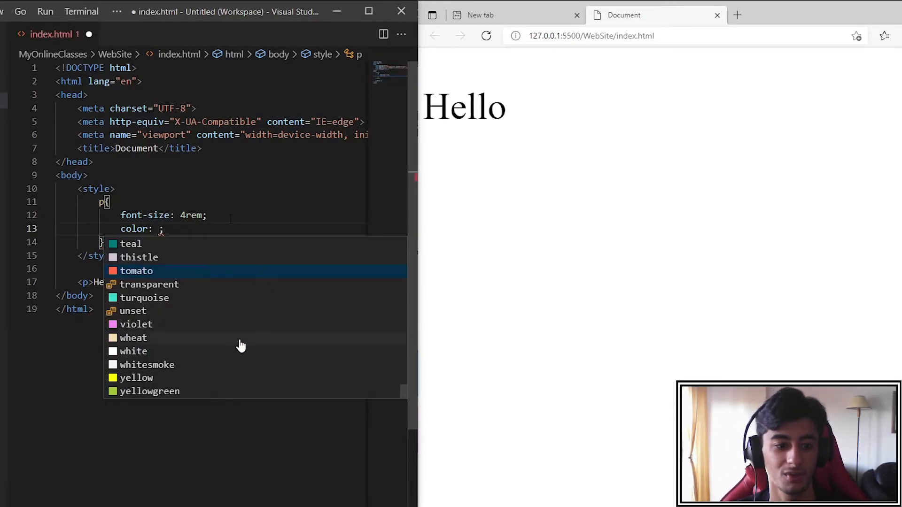
{"action": "scroll", "scroll_direction": "up", "scroll_amount": 3}
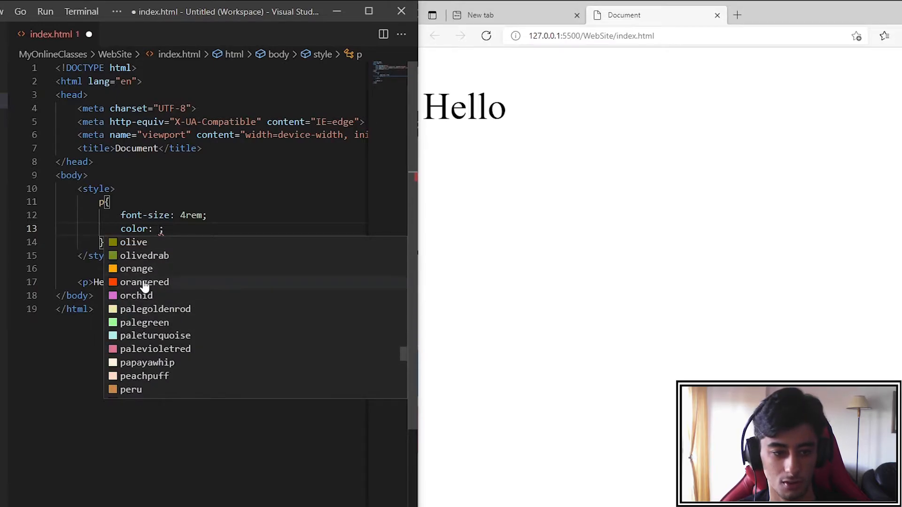
{"action": "left_click", "coordinate": [145, 282]}
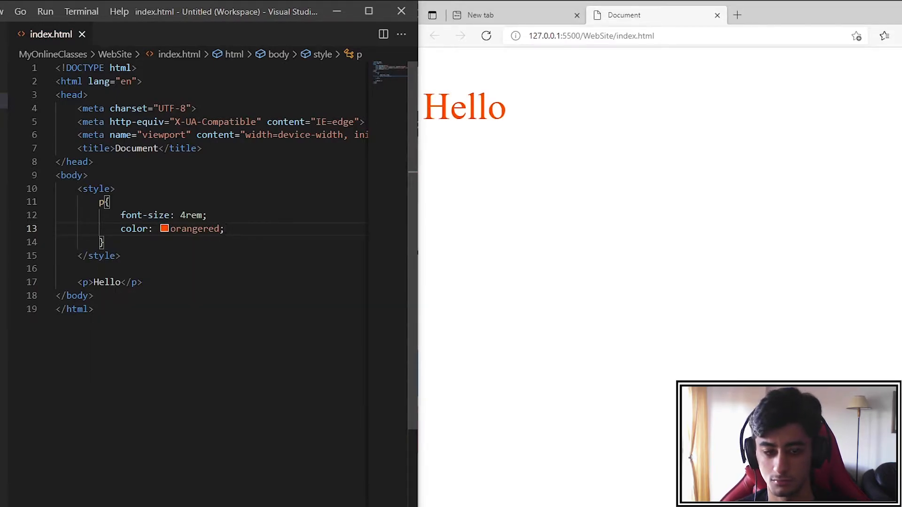
{"action": "key", "text": "Enter"}
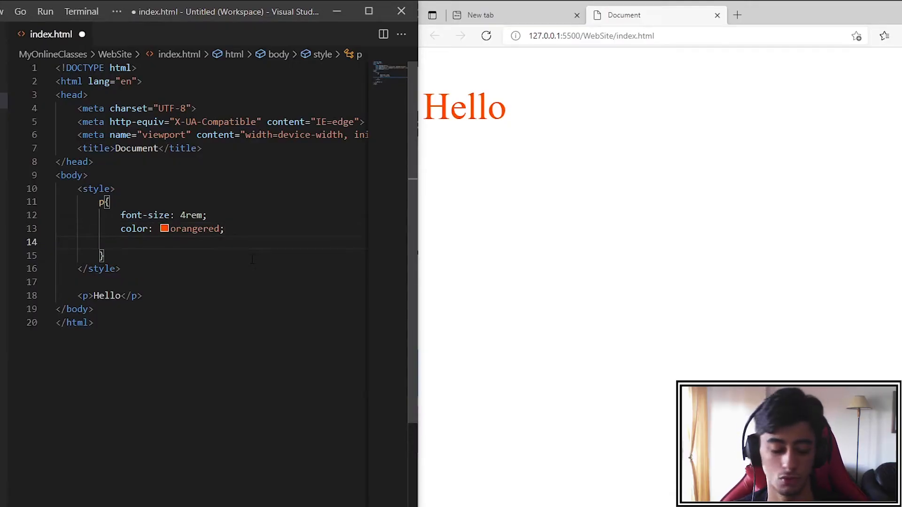
Set the paragraph's background-color to mediumaquamarine.
{"action": "type", "text": "bac"}
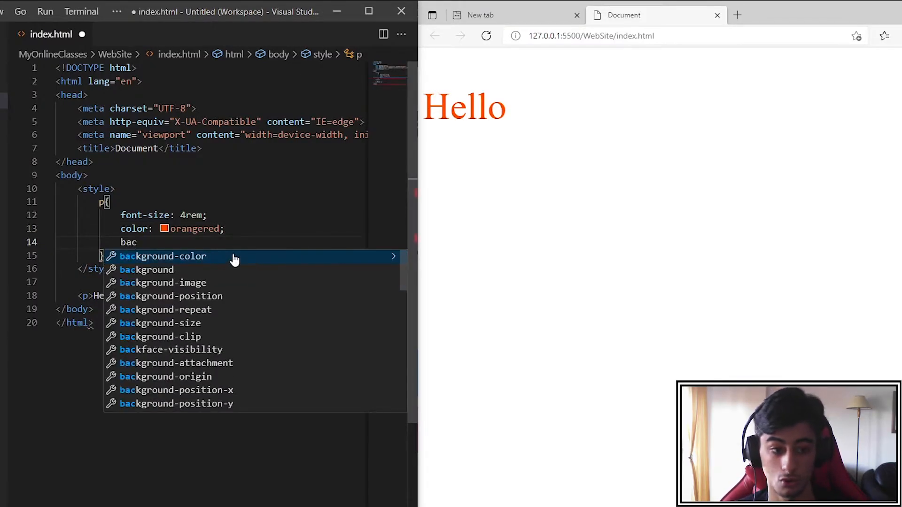
{"action": "left_click", "coordinate": [164, 256]}
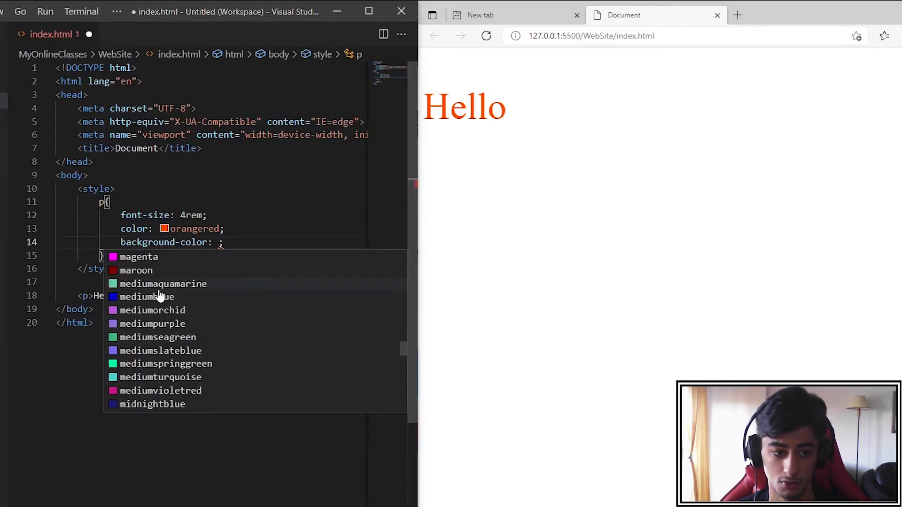
{"action": "left_click", "coordinate": [163, 284]}
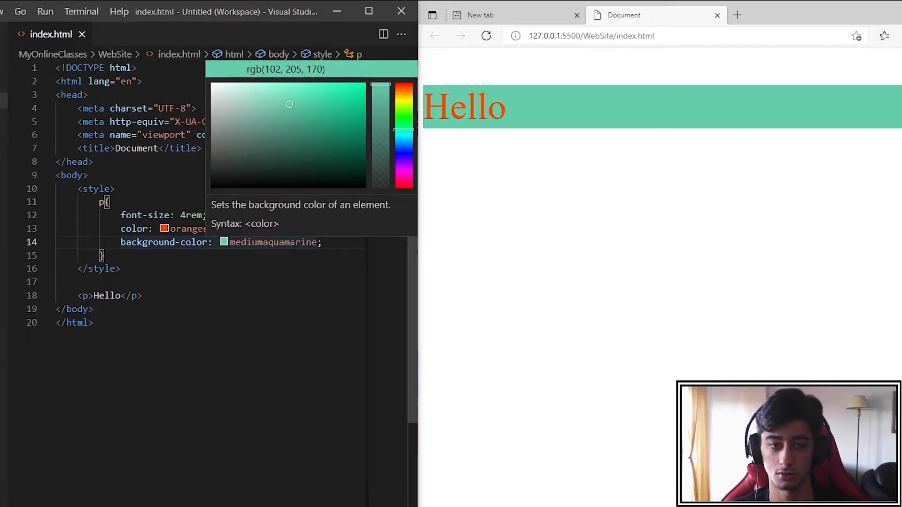
{"action": "key", "text": "Enter"}
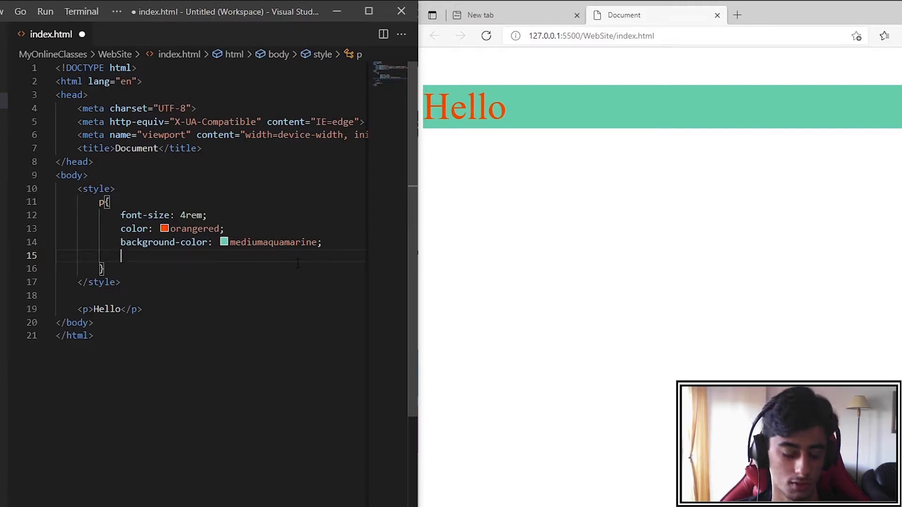
Add border: 1rem solid to the p rule.
{"action": "type", "text": "border: 1;"}
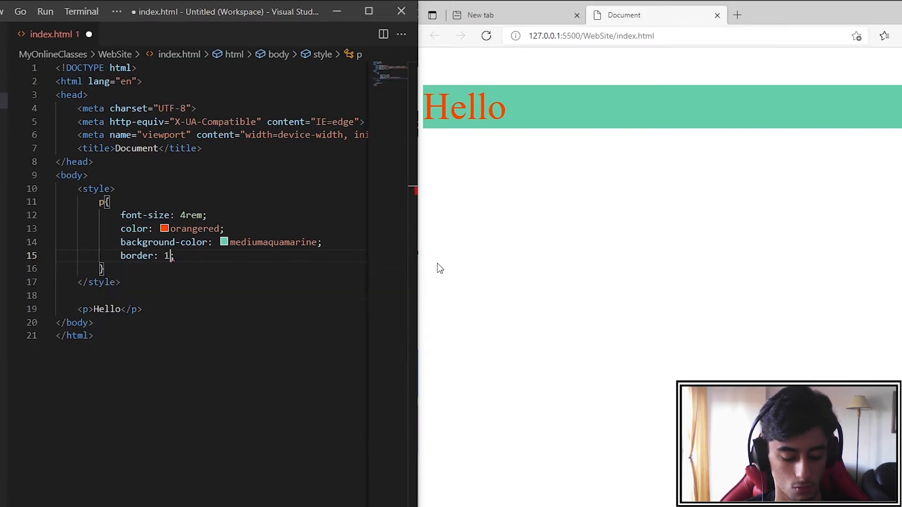
{"action": "type", "text": "rem ;"}
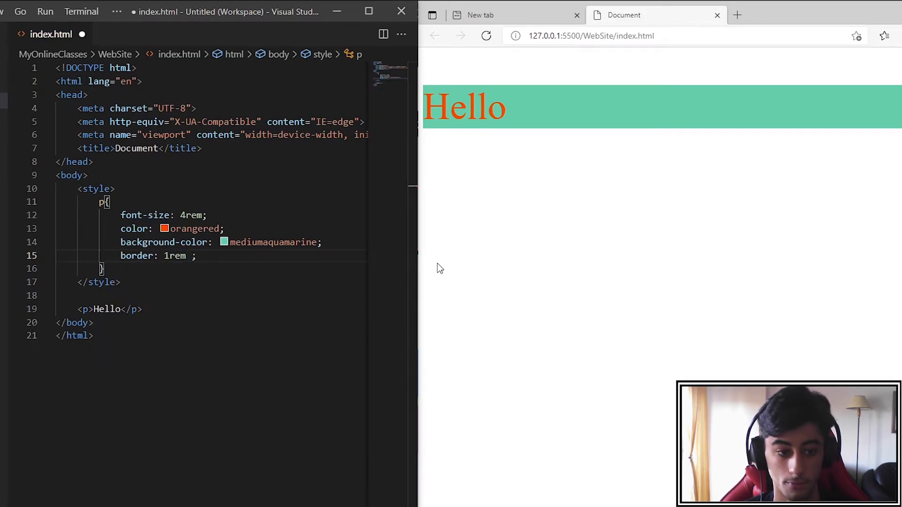
{"action": "type", "text": "solid"}
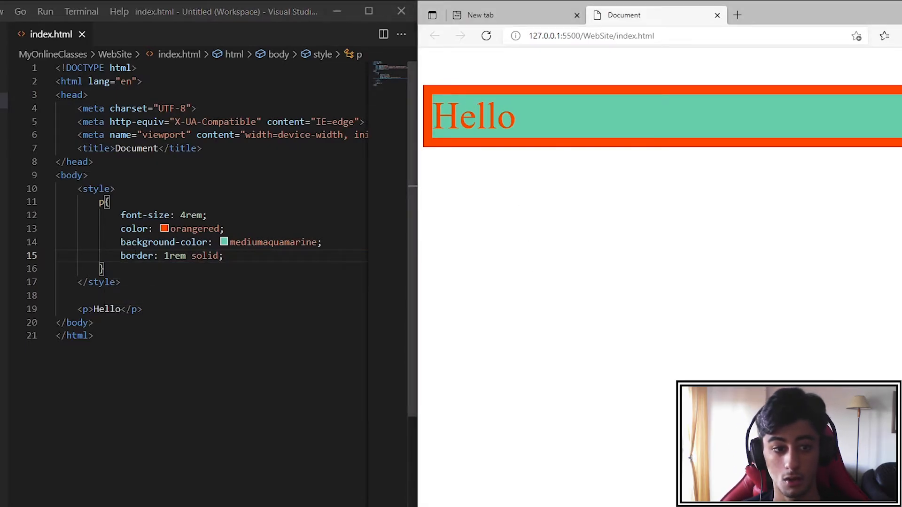
{"action": "double_click", "coordinate": [146, 214]}
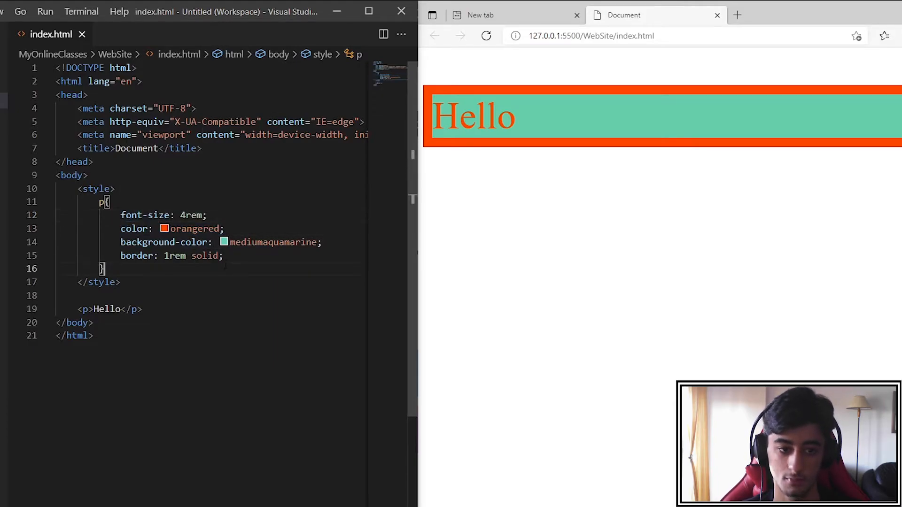
Add border-color: navy on a new line in the p rule.
{"action": "key", "text": "Enter"}
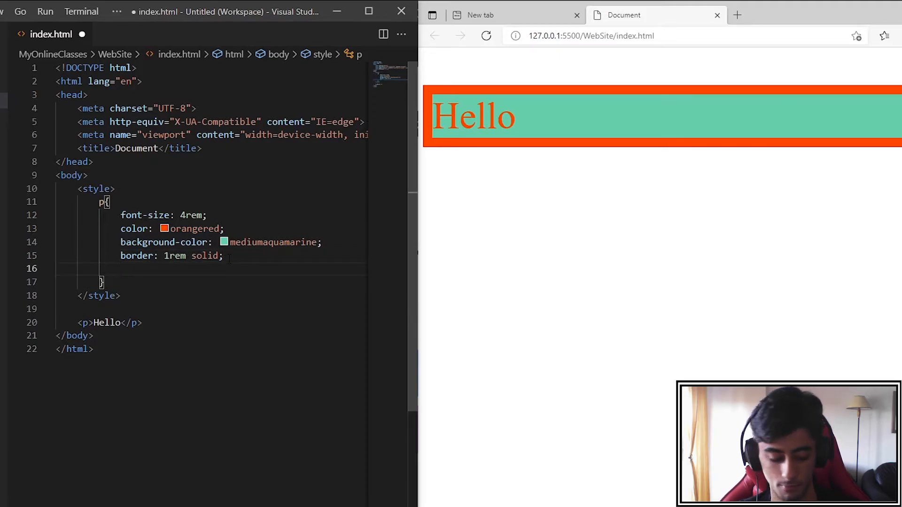
{"action": "type", "text": "border-color: ;"}
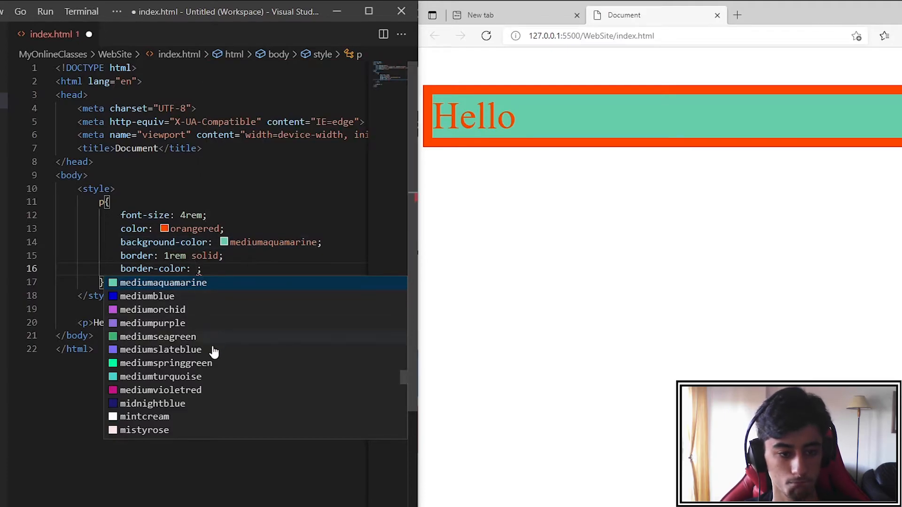
{"action": "type", "text": "navy"}
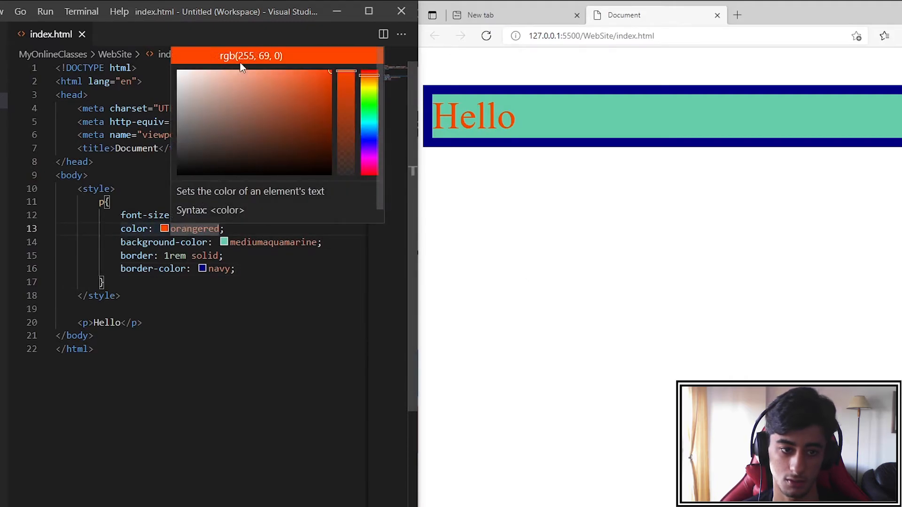
Convert color to rgb(255, 69, 0) and background-color to hex #66cdaa via the colour pickers.
{"action": "left_click", "coordinate": [252, 55]}
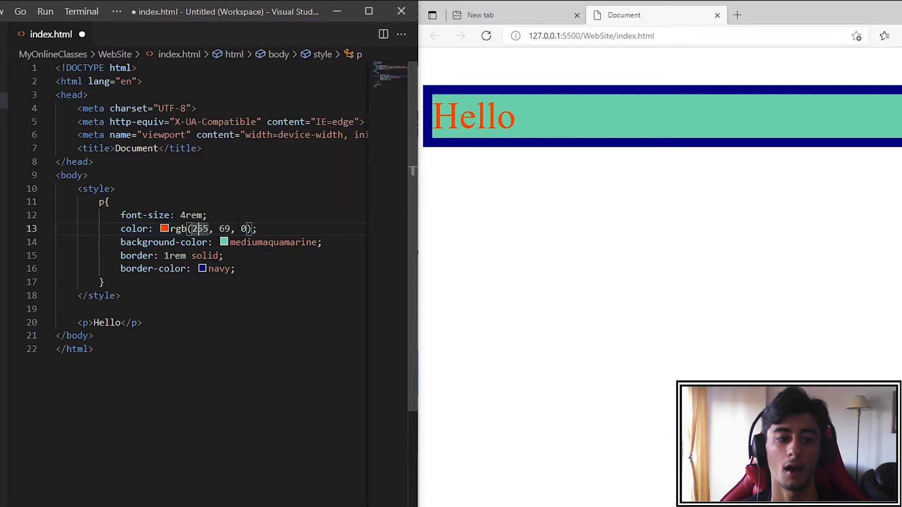
{"action": "double_click", "coordinate": [200, 229]}
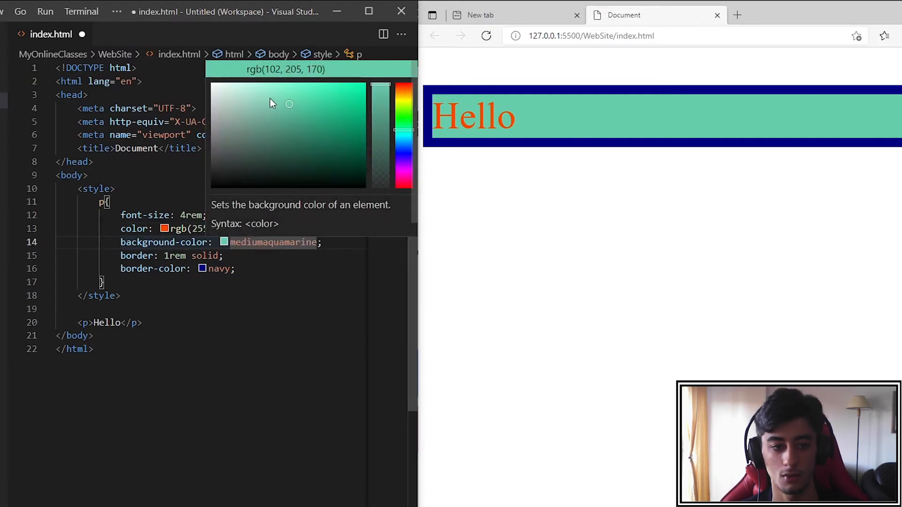
{"action": "left_click", "coordinate": [285, 68]}
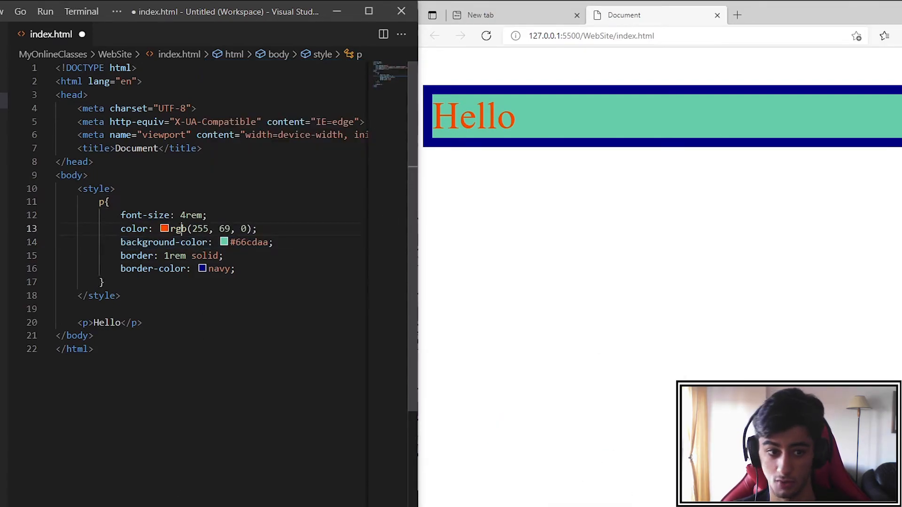
Replace the background hex value with #333.
{"action": "double_click", "coordinate": [248, 241]}
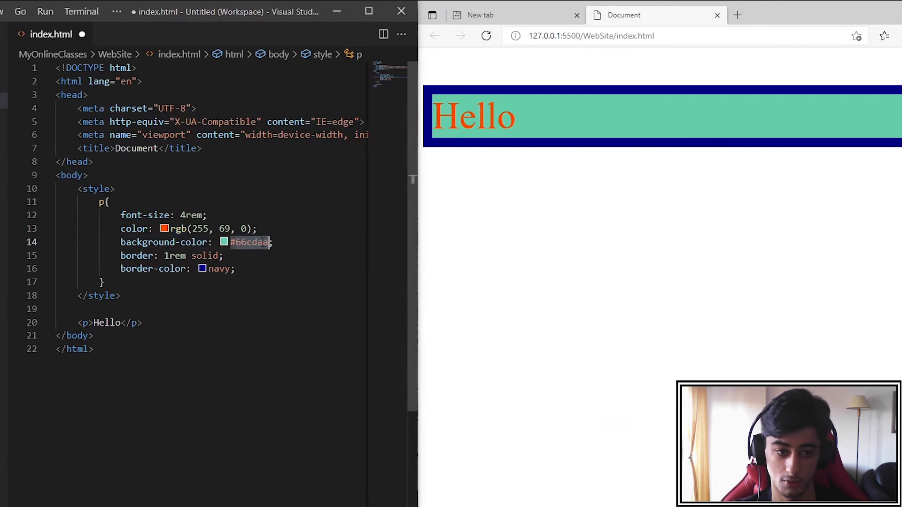
{"action": "type", "text": "#333"}
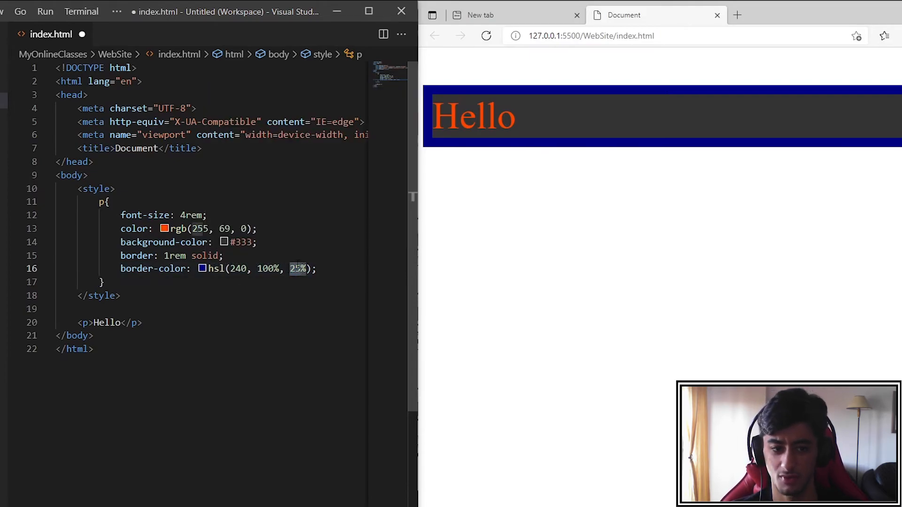
Change border-color to hsl(240, 50%, 50%) and save.
{"action": "type", "text": "50"}
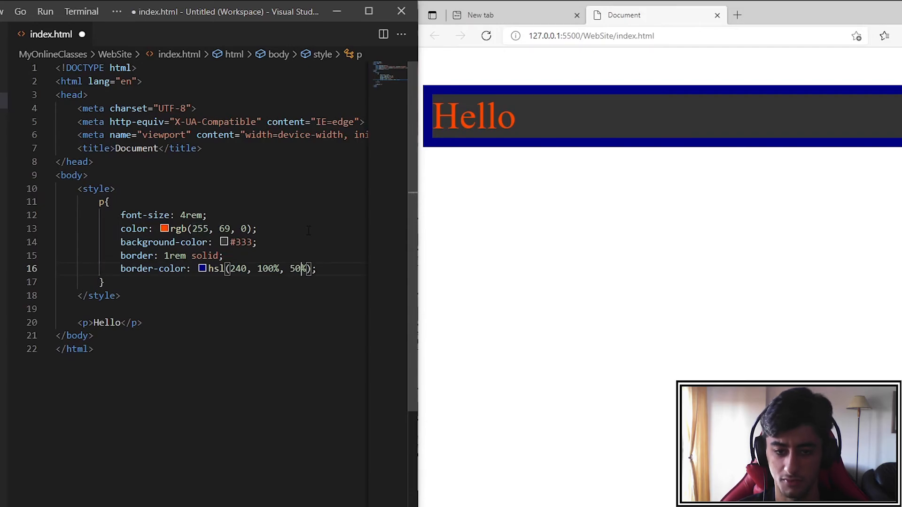
{"action": "key", "text": "ctrl+s"}
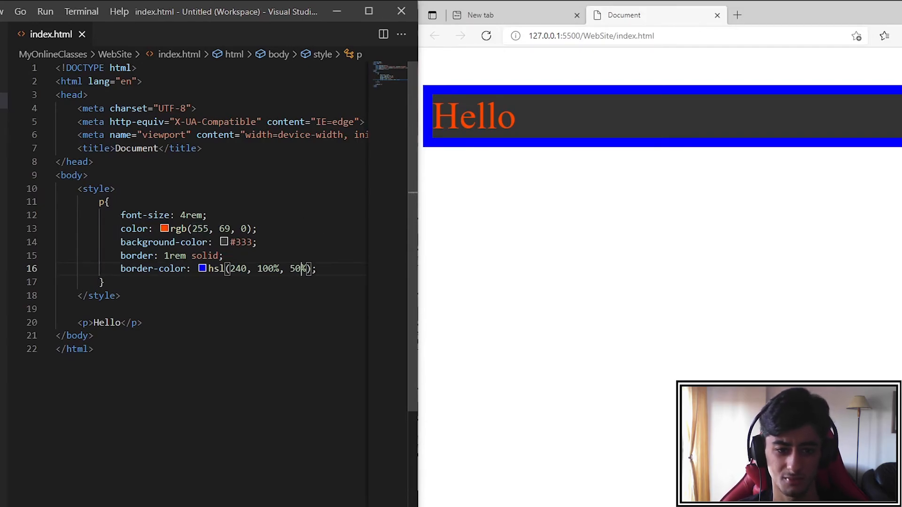
{"action": "double_click", "coordinate": [268, 269]}
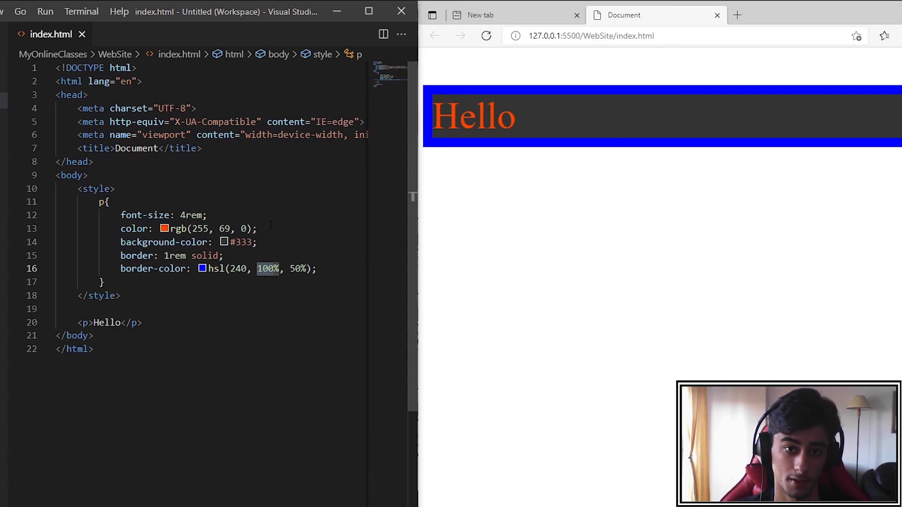
{"action": "type", "text": "50%"}
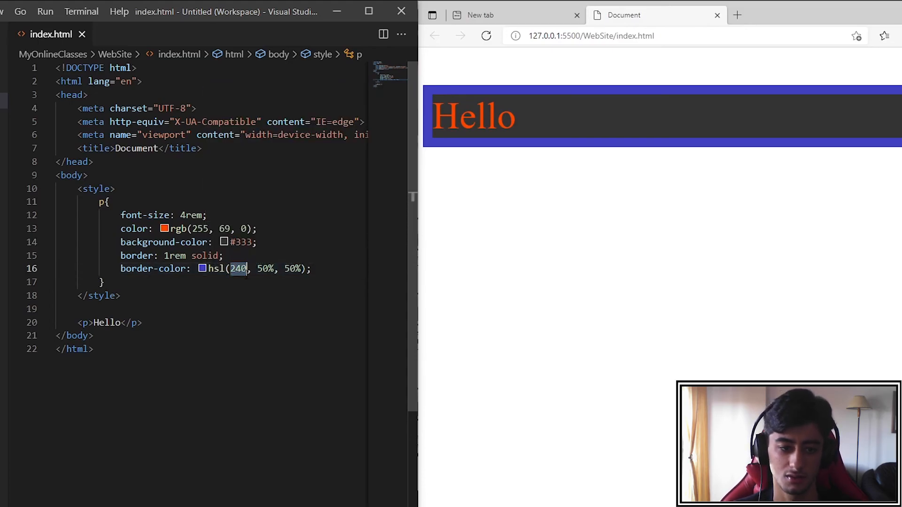
{"action": "left_click", "coordinate": [203, 269]}
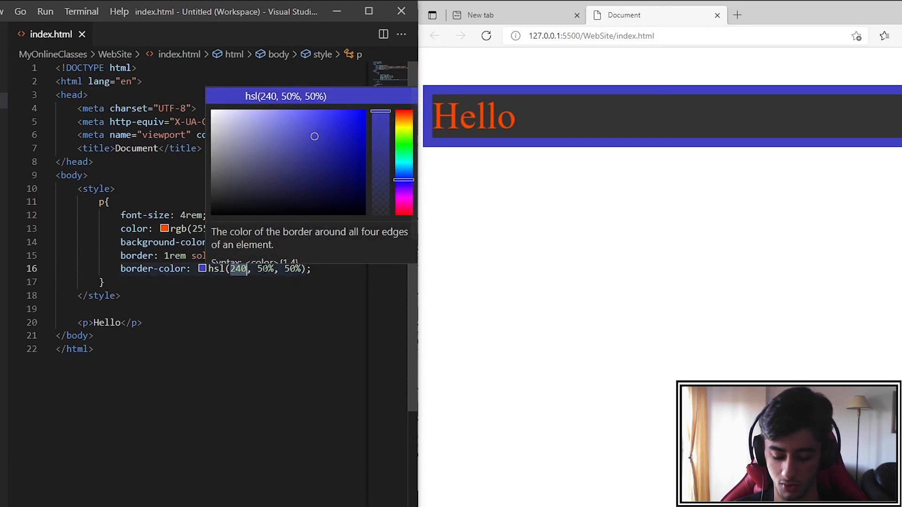